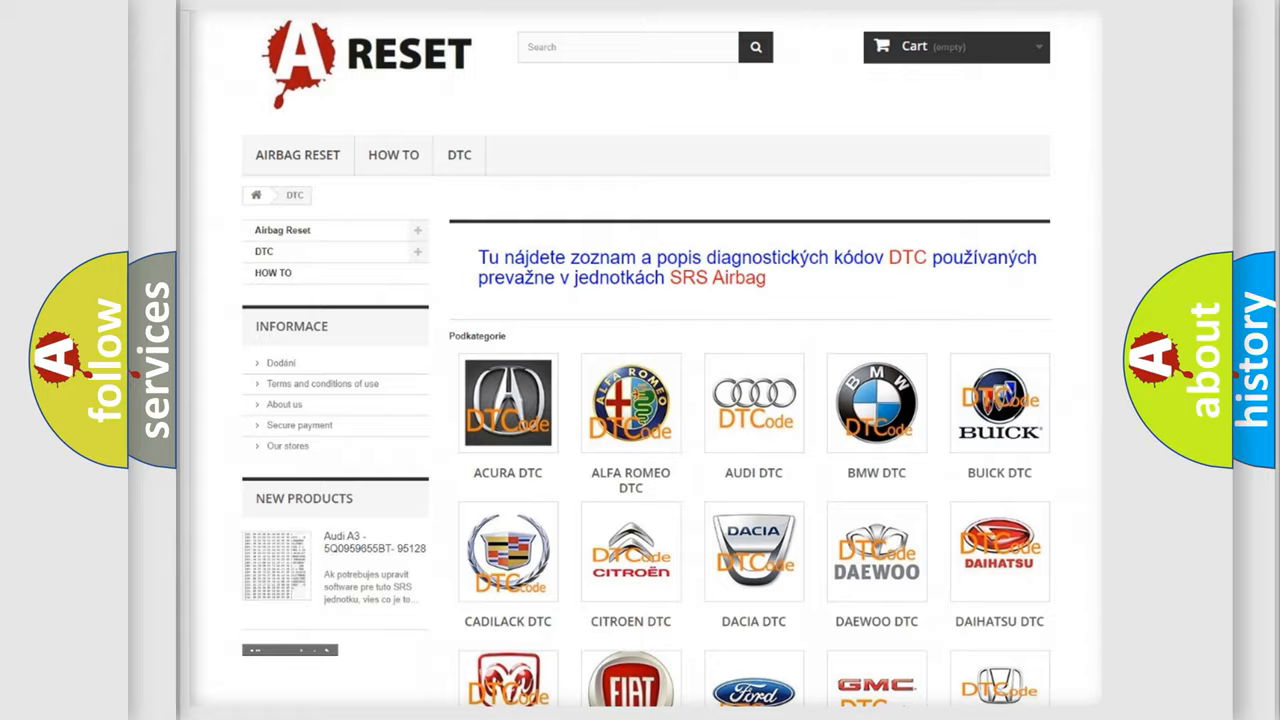
Step: Scroll the brand grid and Chevrolet code list down to the C12F800 entry
scroll(down, 3)
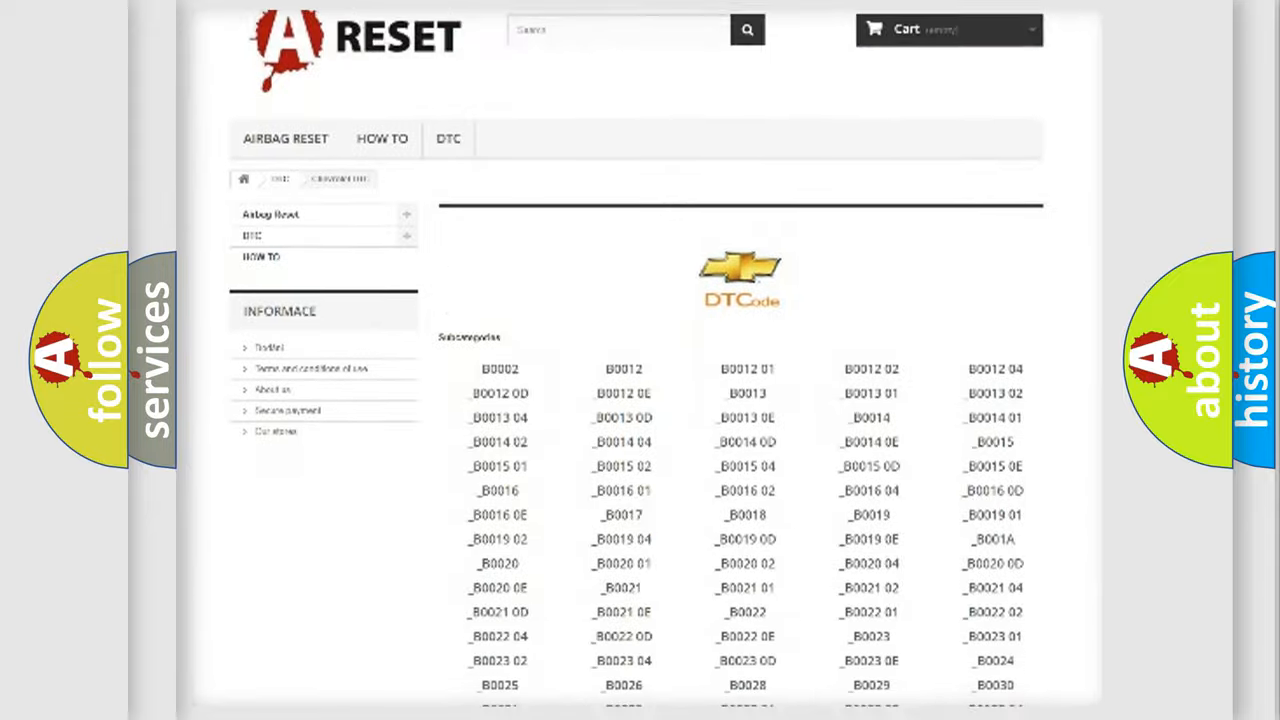
scroll(down, 3)
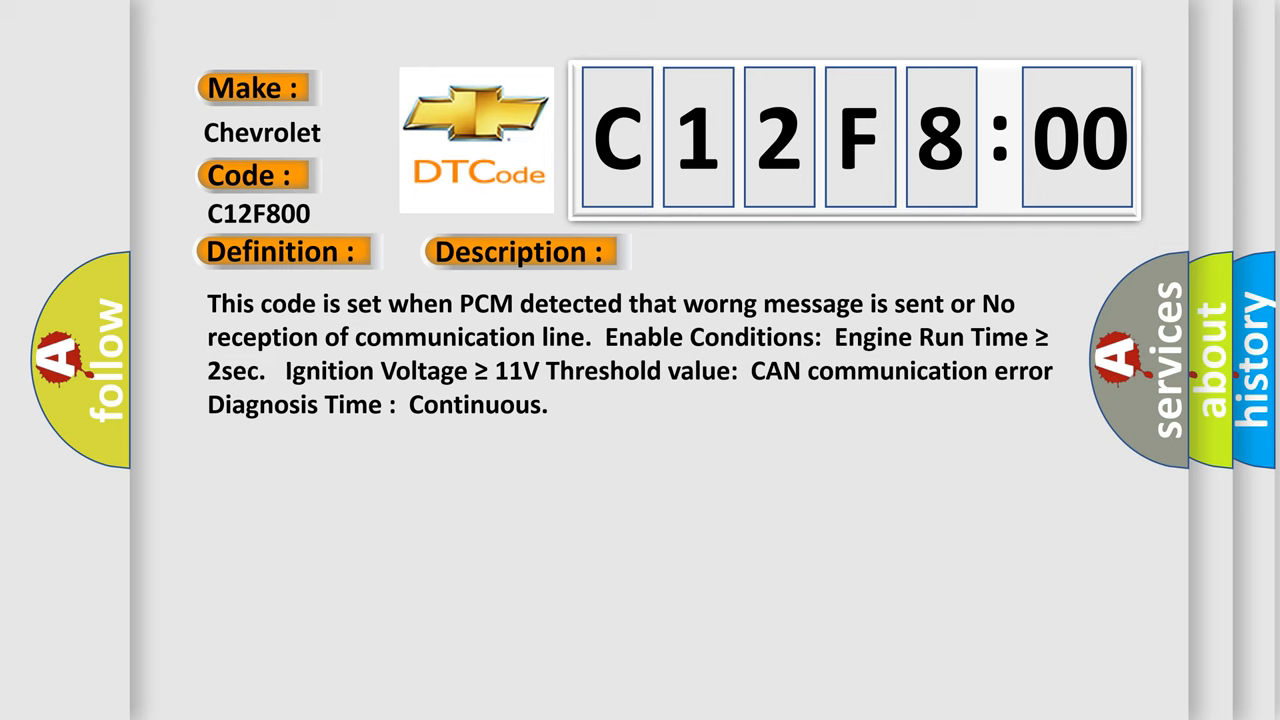
Step: Advance the slide to reveal the Cause section: CAN bus communication module failure
click(732, 252)
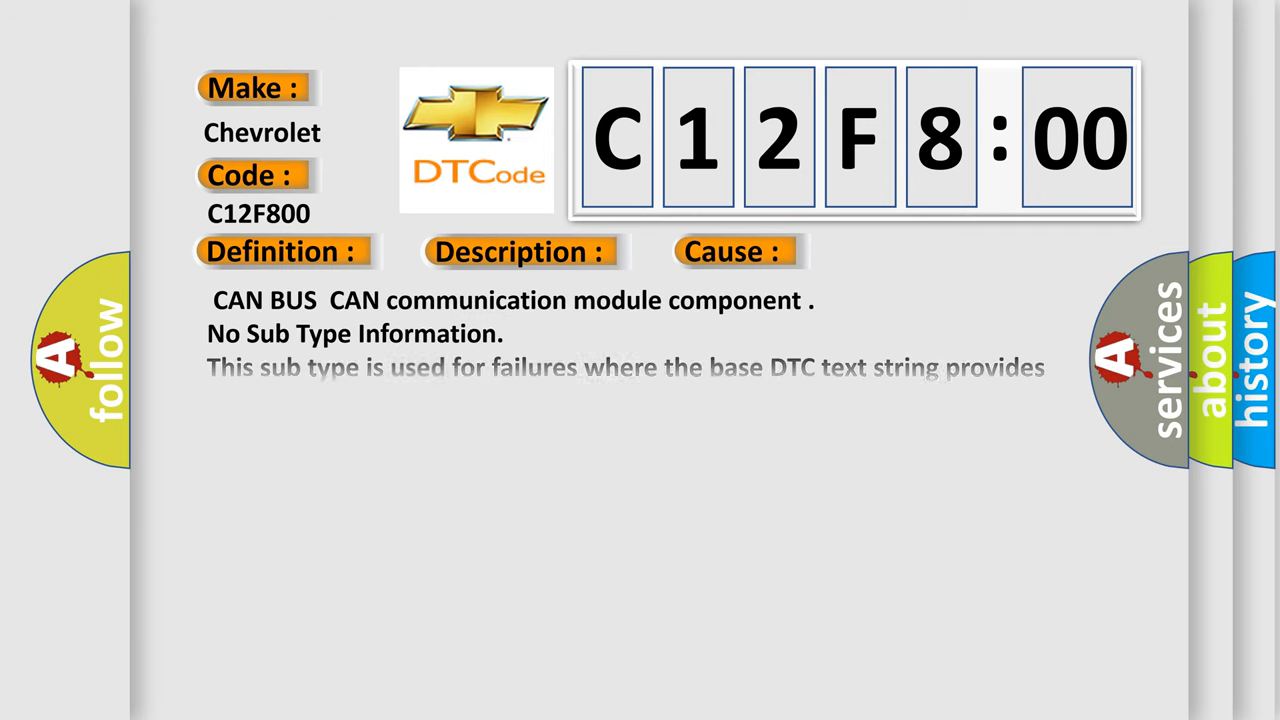